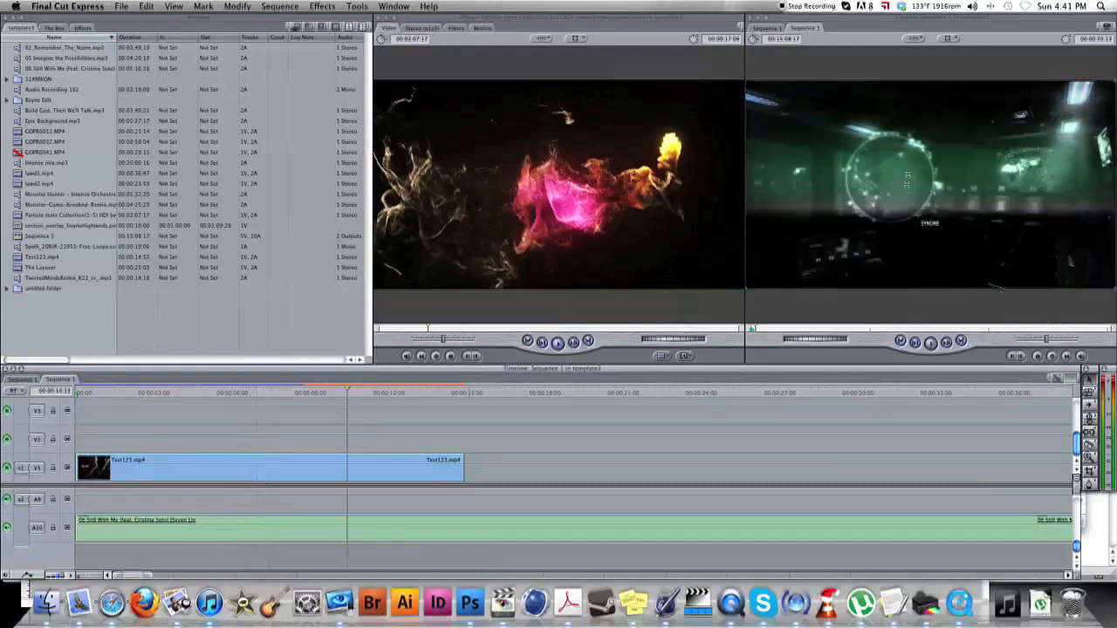
mouse_move(877, 218)
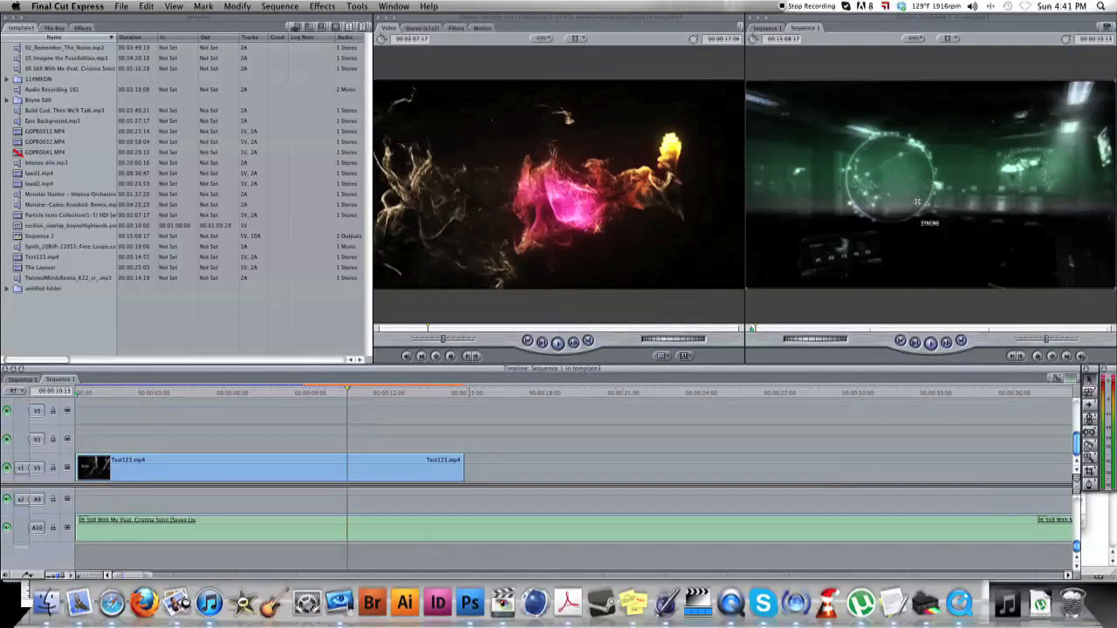
mouse_move(807, 482)
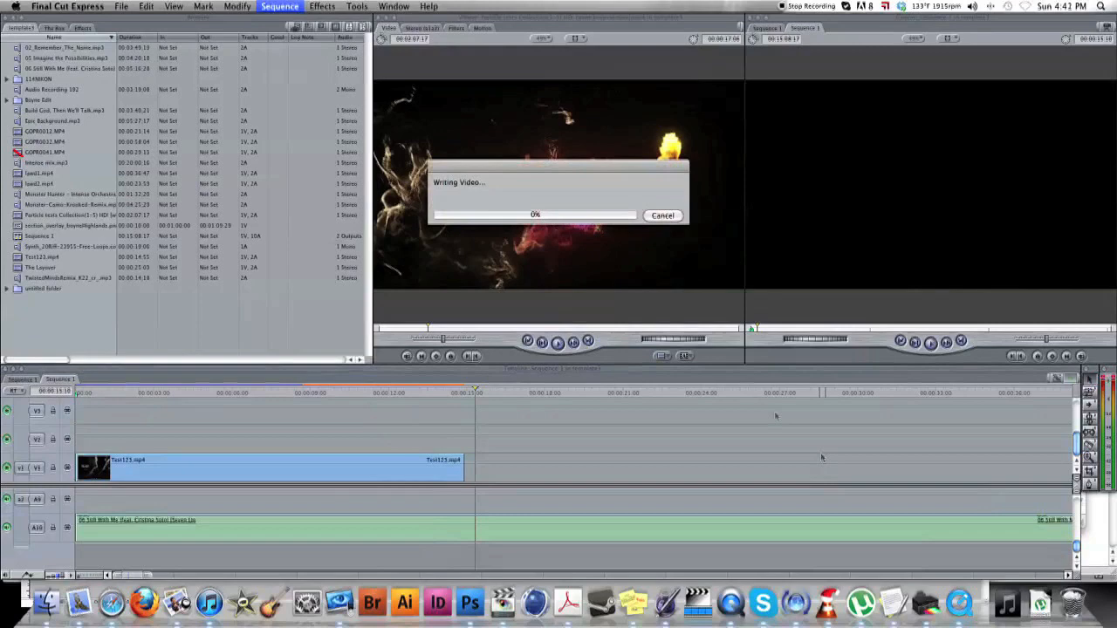
mouse_move(630, 253)
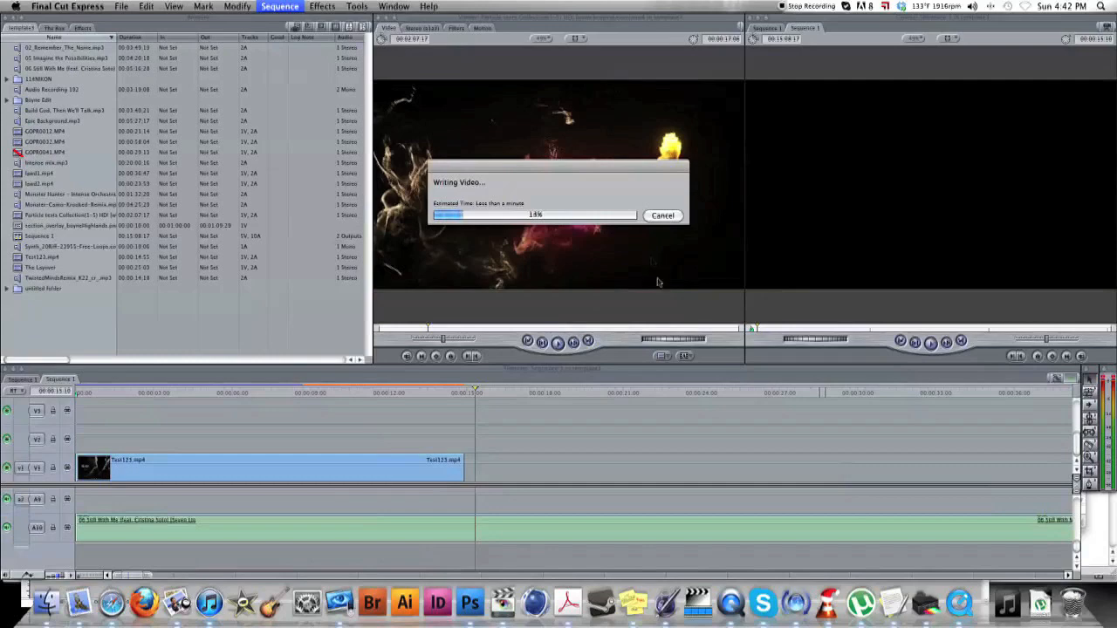
mouse_move(671, 266)
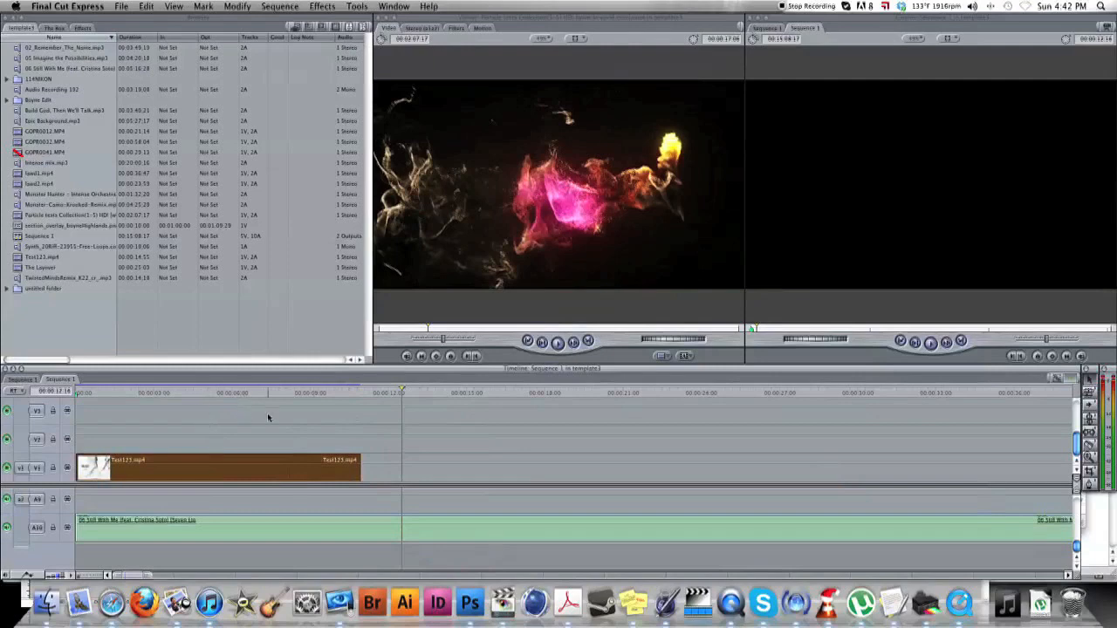
- Deselect the timeline clip and export Sequence 1 using QuickTime Conversion
click(218, 466)
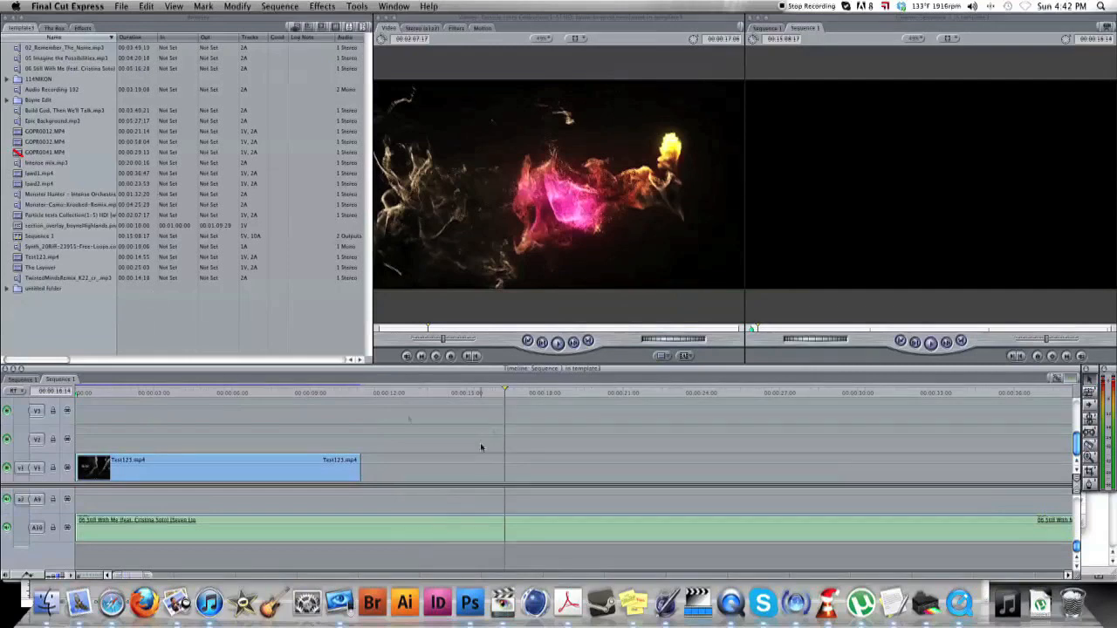
mouse_move(956, 448)
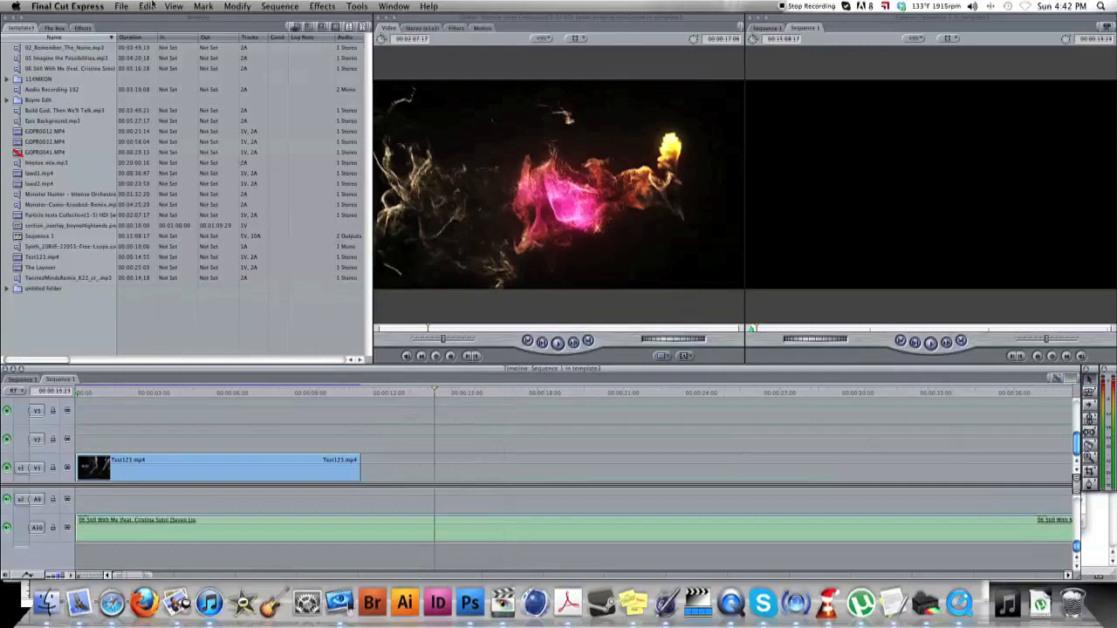
click(122, 7)
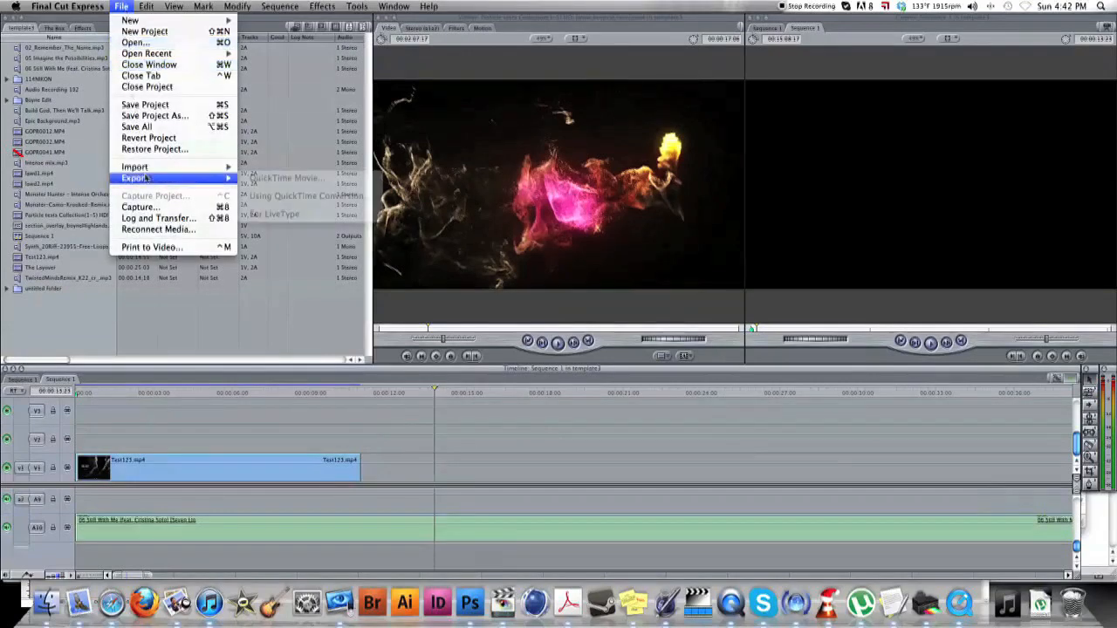
mouse_move(310, 195)
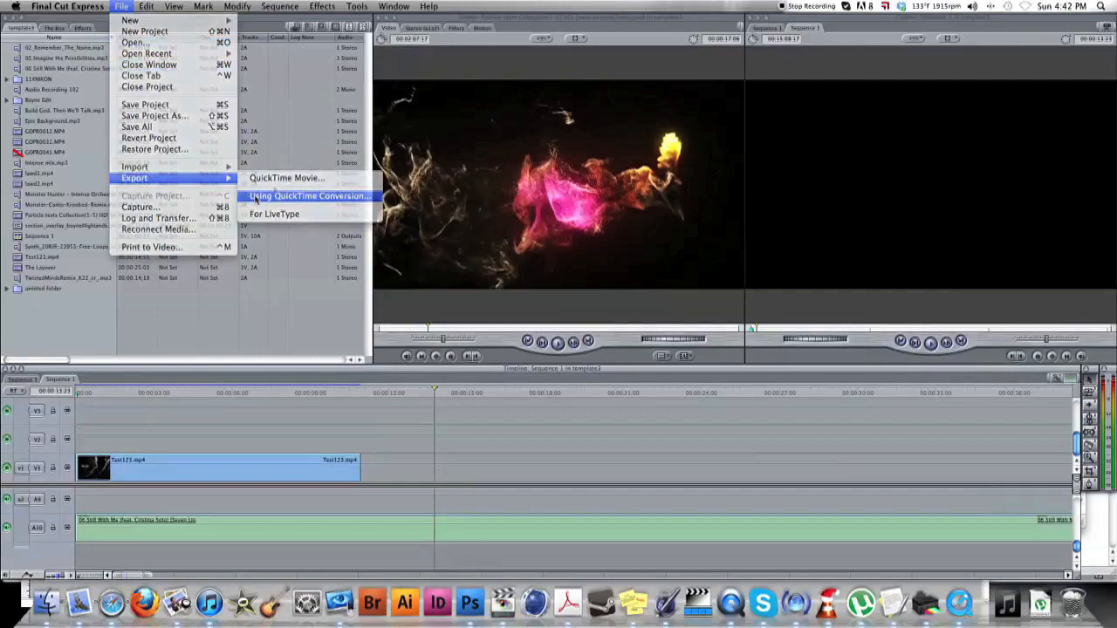
click(286, 178)
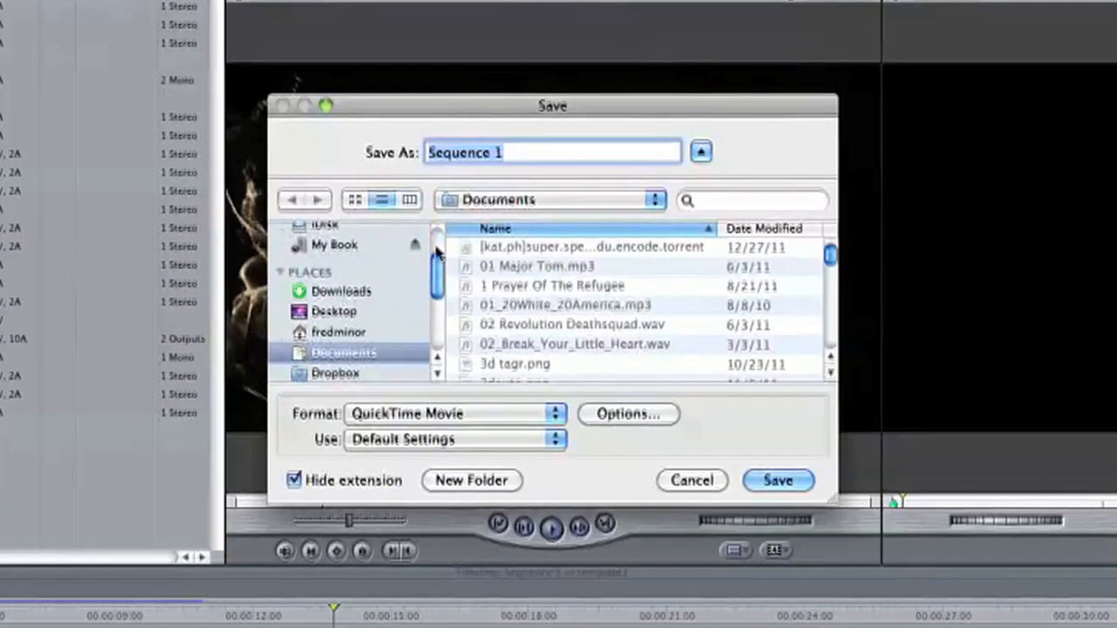
- Choose the 1280 x 720 HD dimensions preset in the movie size options
click(626, 414)
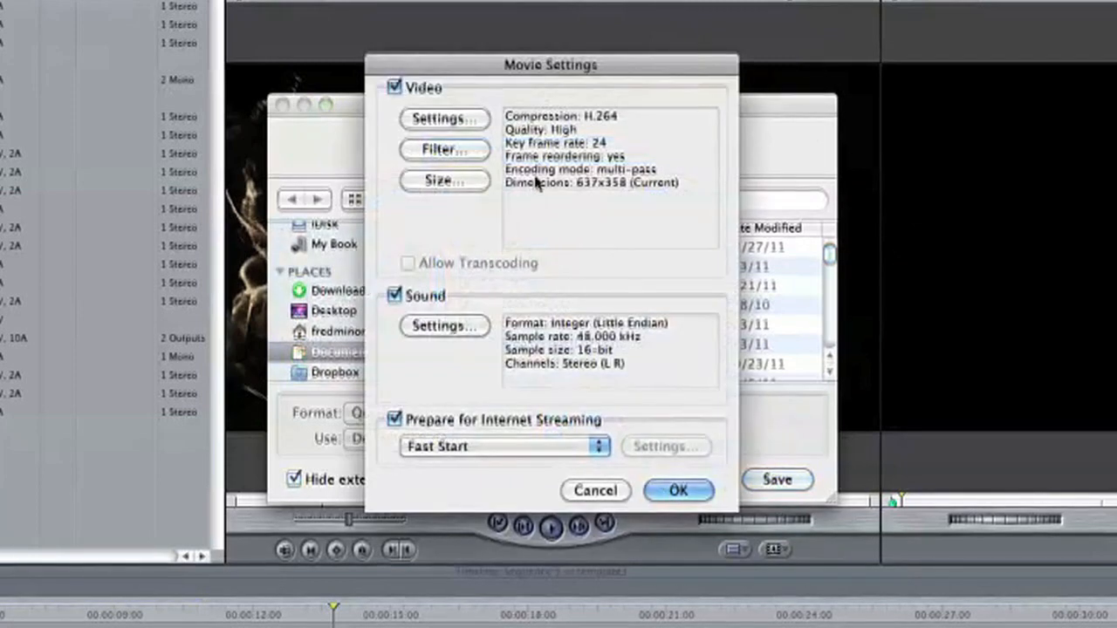
click(444, 180)
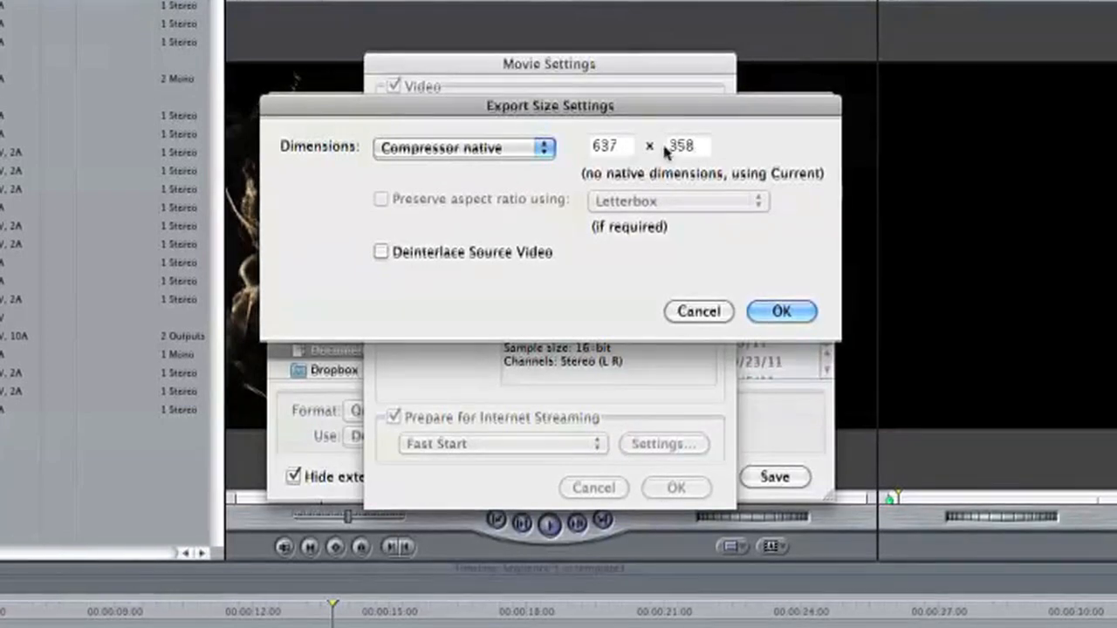
click(463, 147)
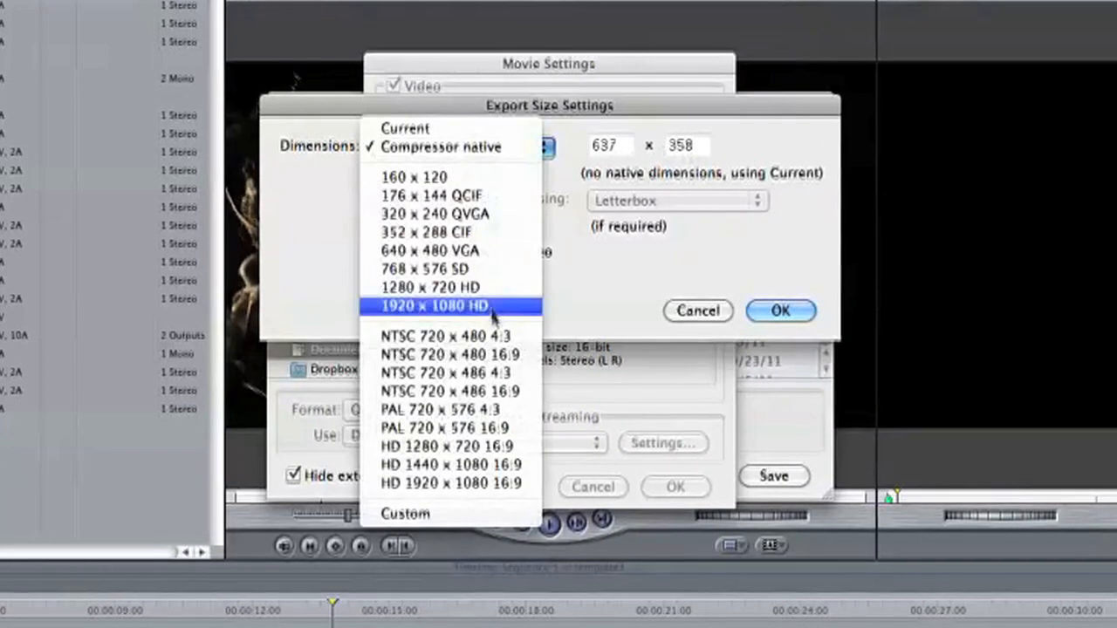
click(428, 287)
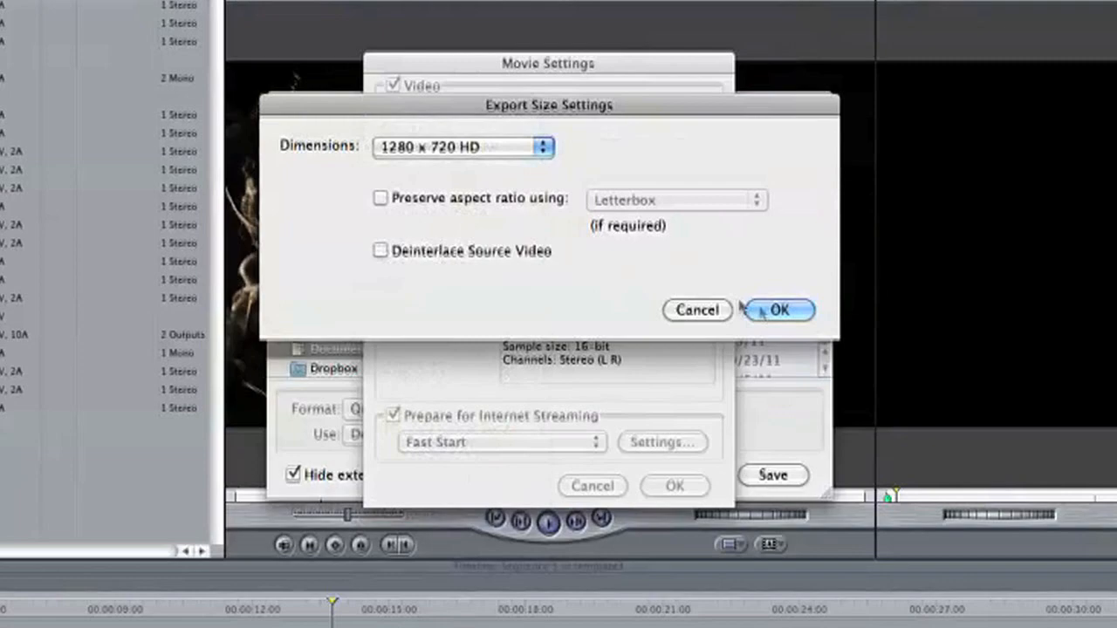
click(778, 310)
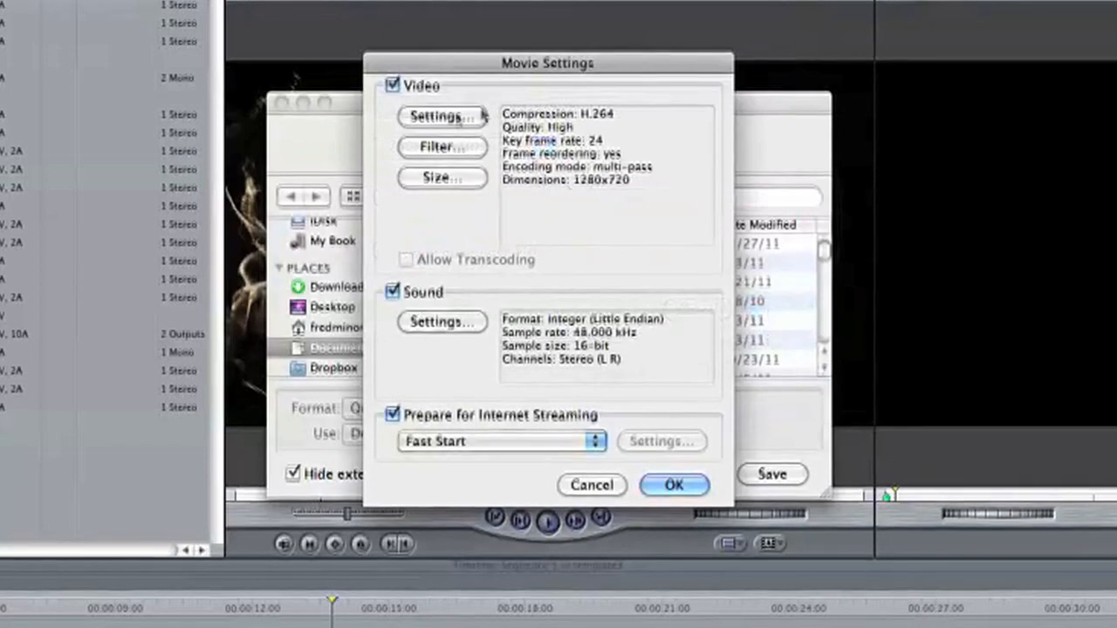
- Set H.264 video quality to Best with frame rate left at Current
click(441, 116)
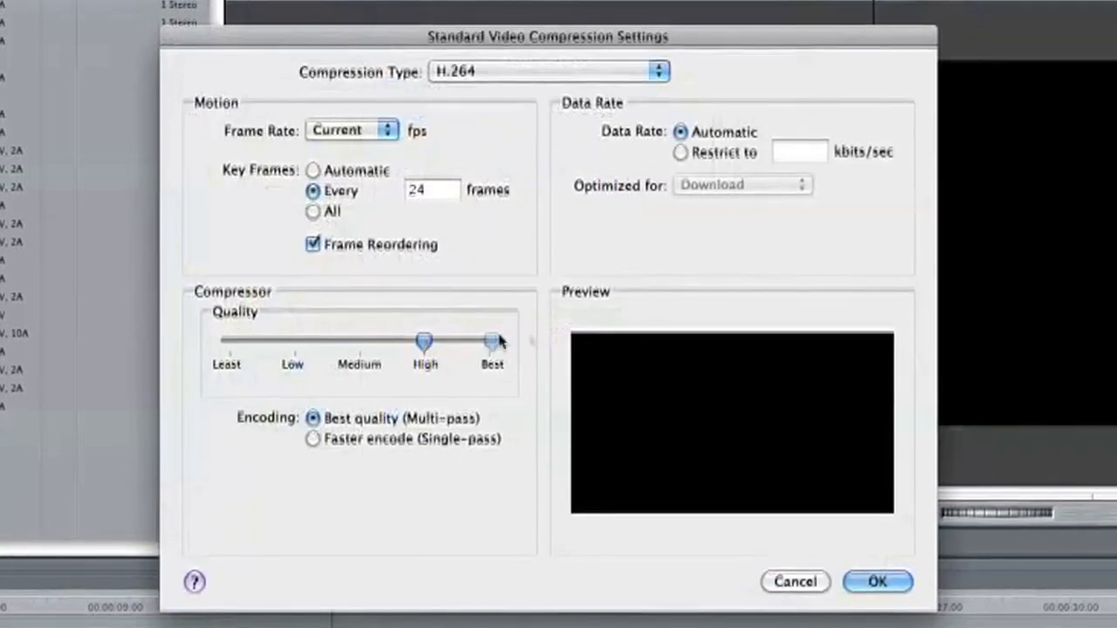
click(352, 129)
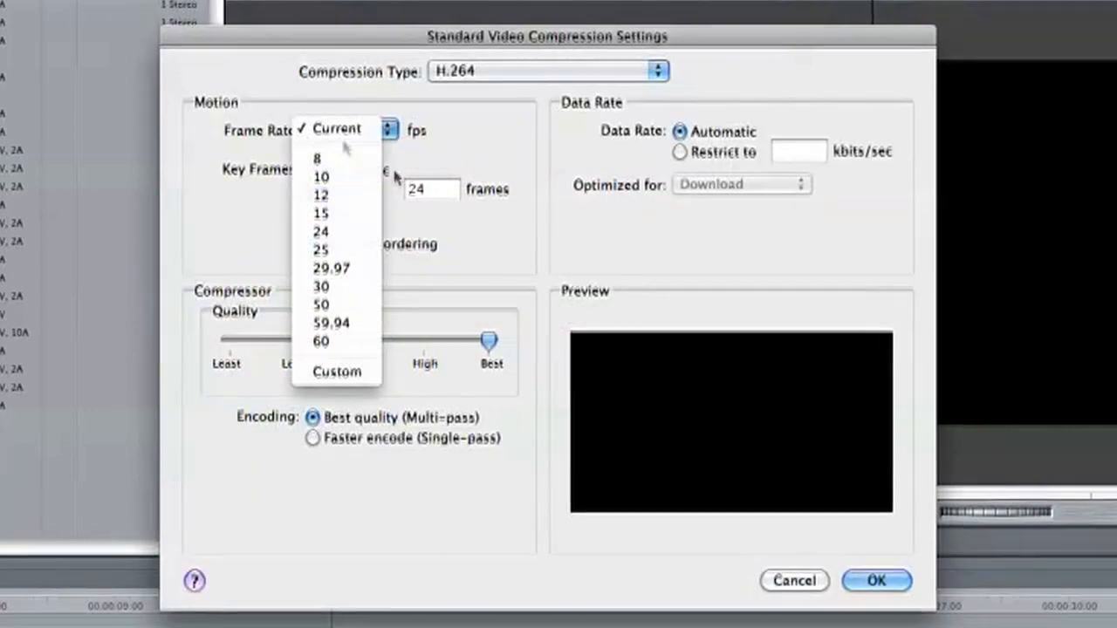
click(335, 128)
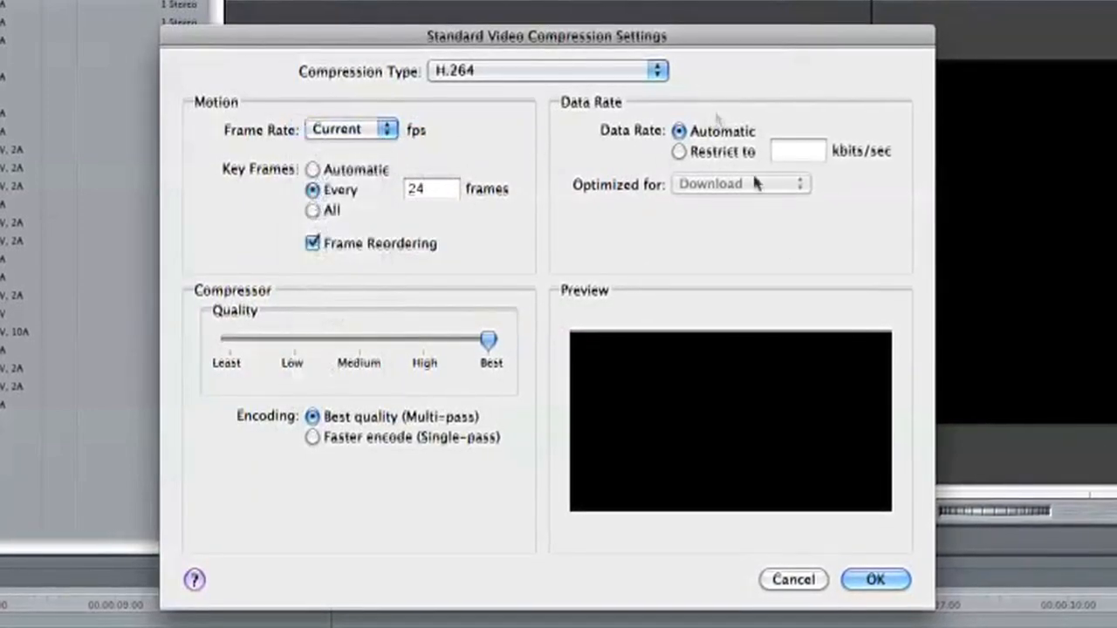
click(876, 579)
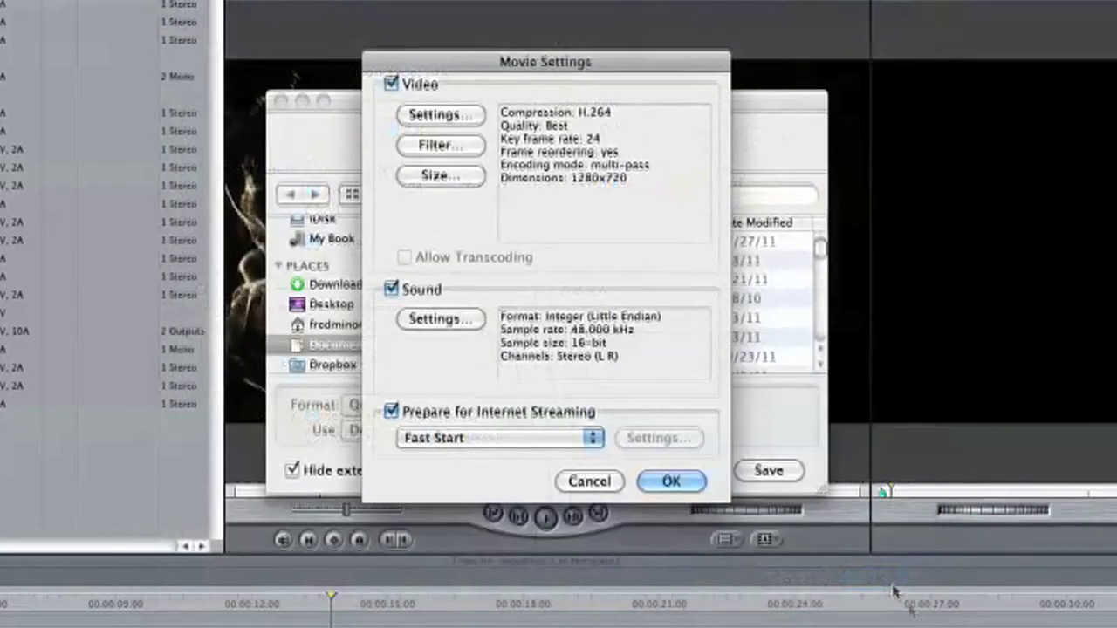
- Keep the default 48 kHz stereo sound settings and confirm the Movie Settings
click(440, 319)
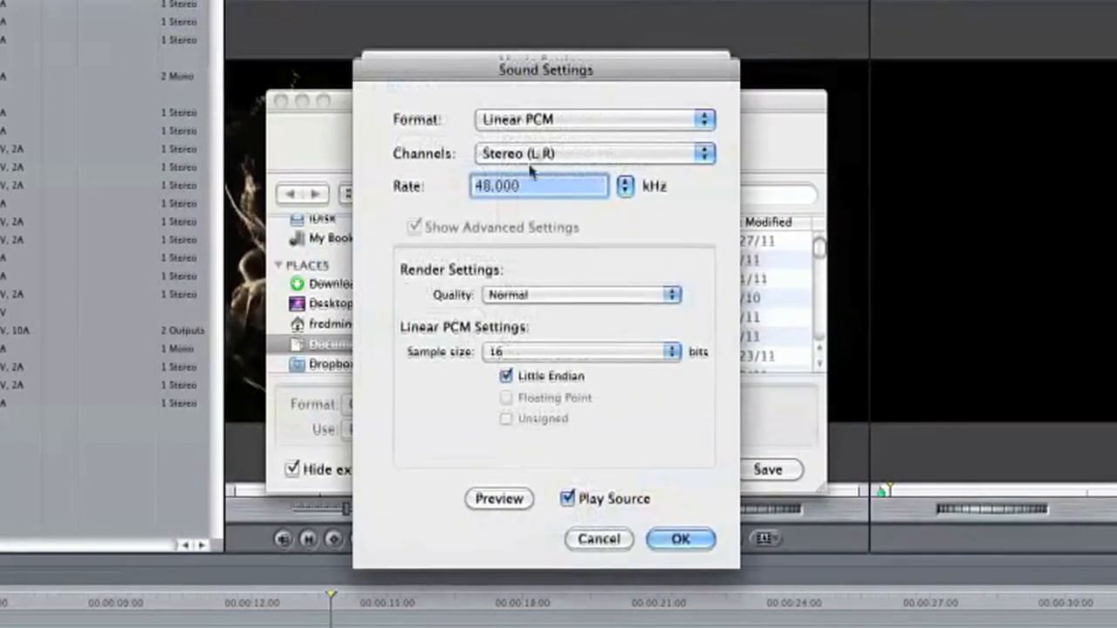
click(580, 294)
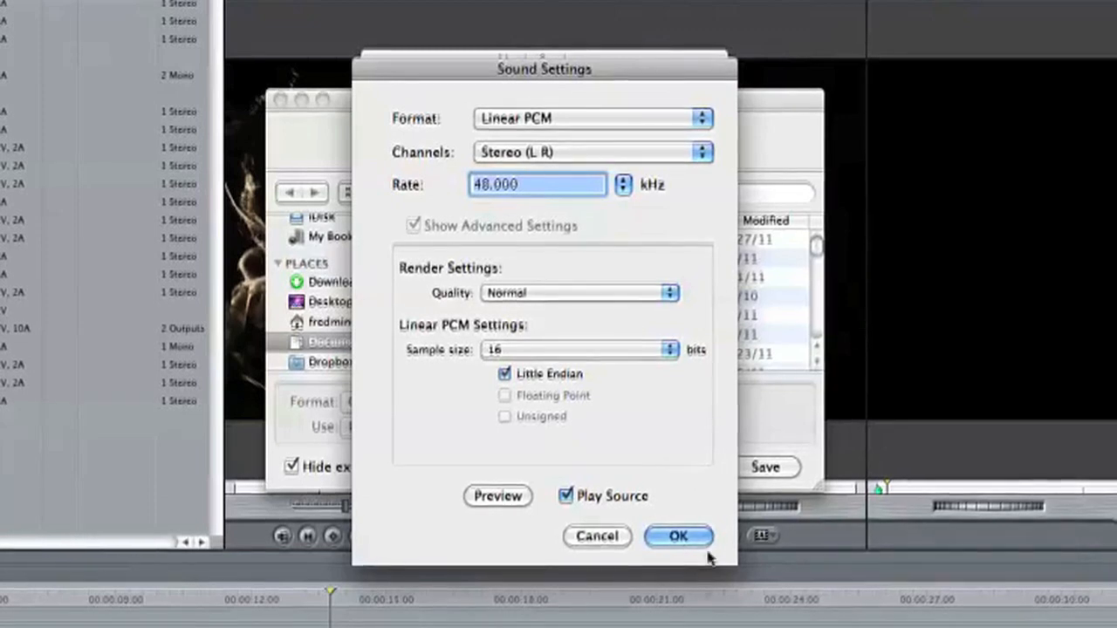
click(678, 536)
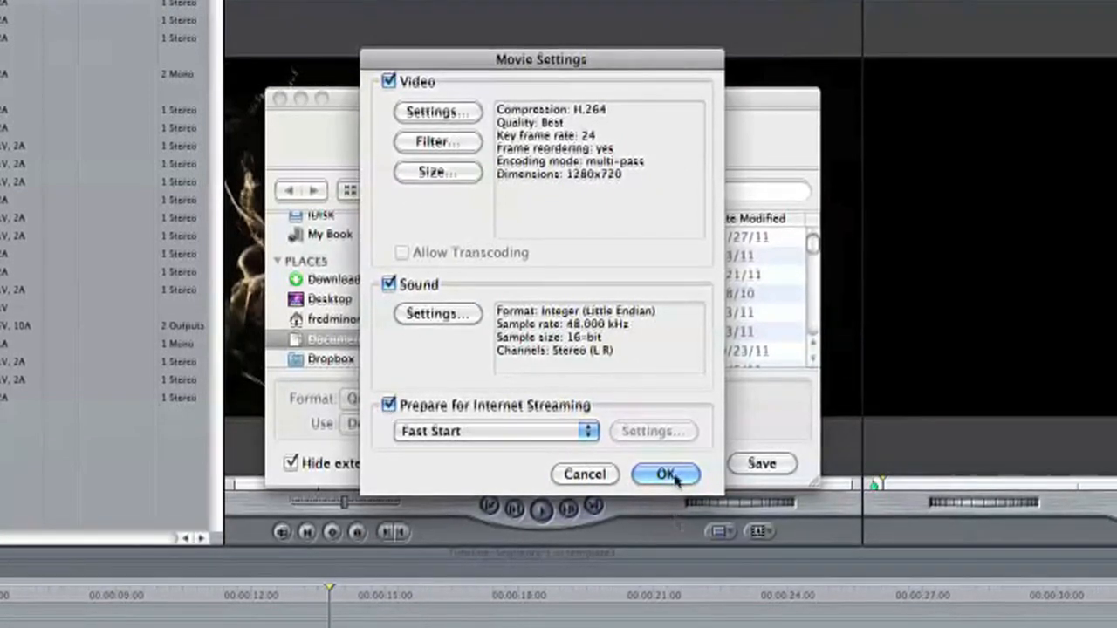
click(666, 473)
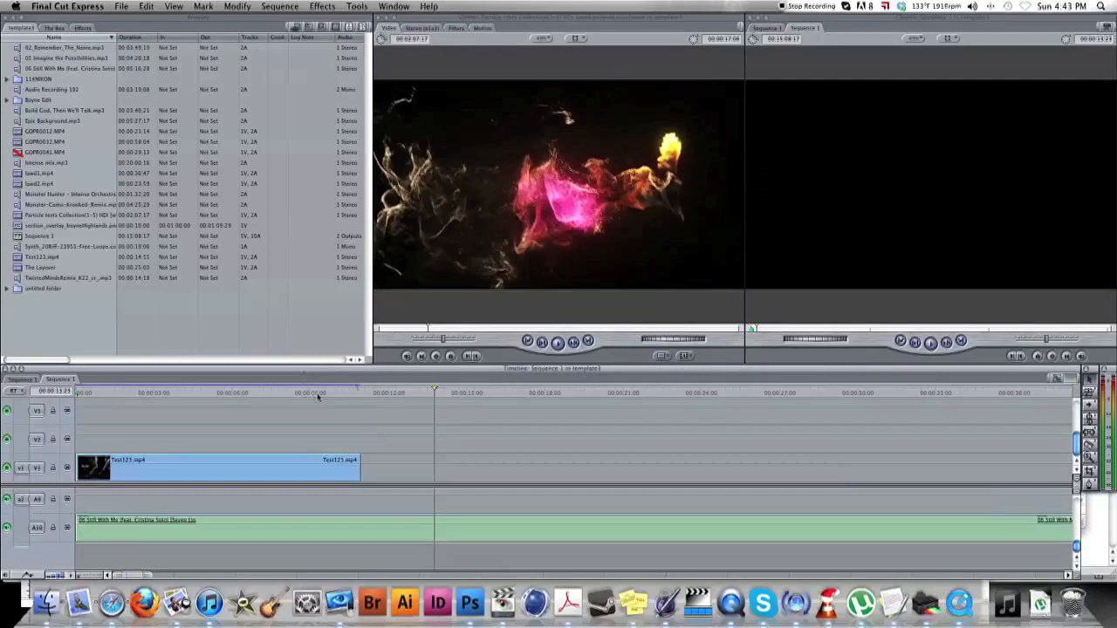
mouse_move(97, 316)
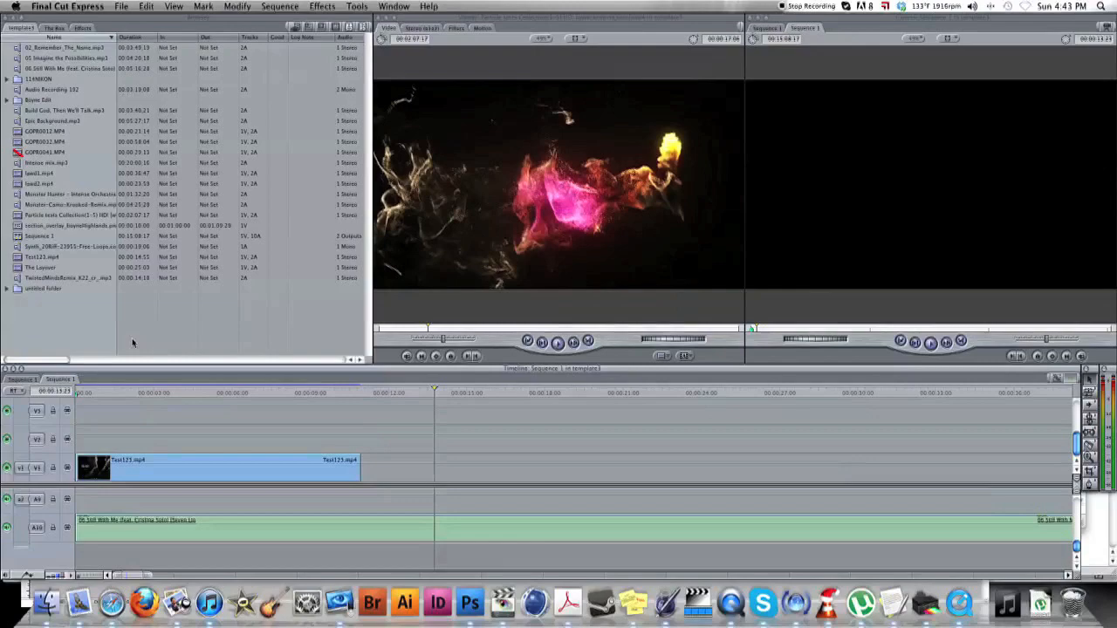
mouse_move(144, 342)
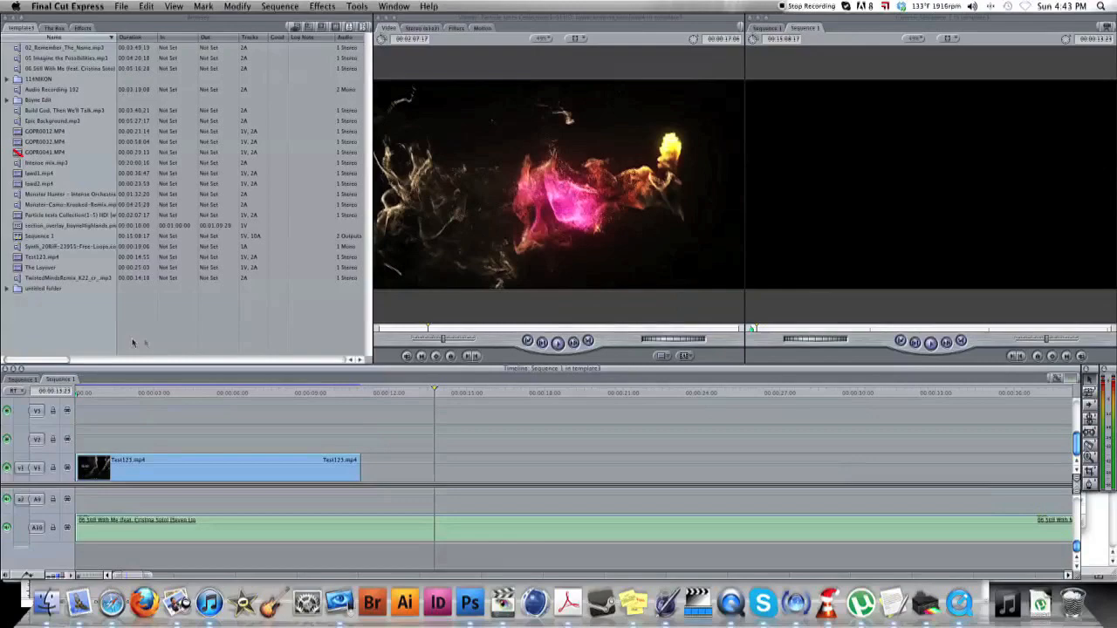